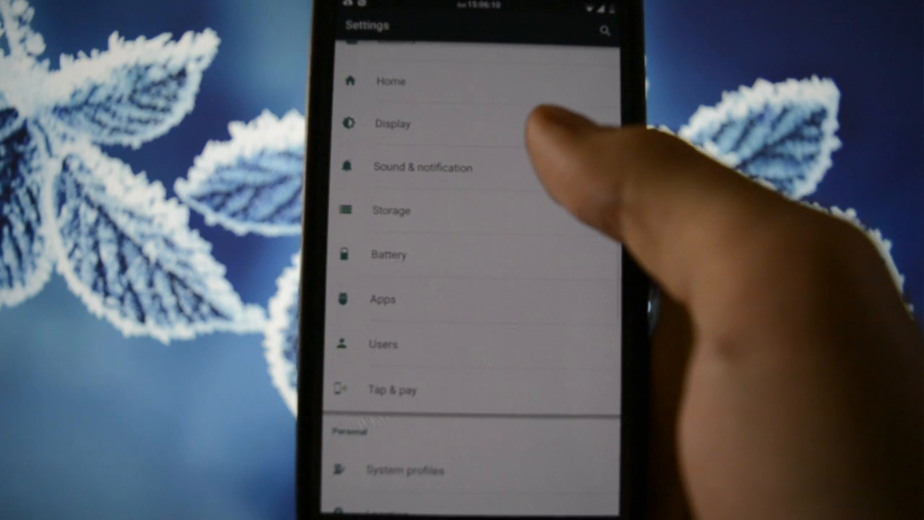
- Go into AICP Extras to reach the Notification drawer settings
left_click(383, 299)
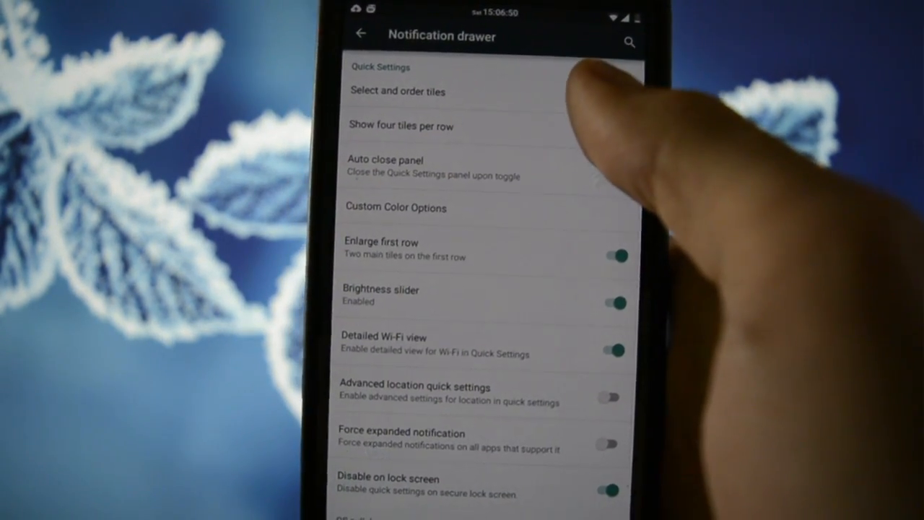
- Enable the custom color switch and shade alpha in Custom Color Options, then return to AICP Extras
left_click(396, 208)
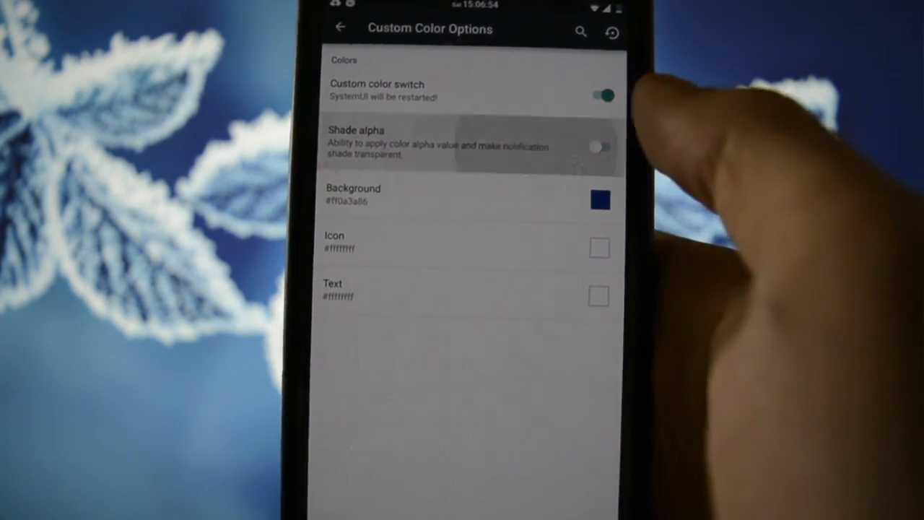
left_click(600, 147)
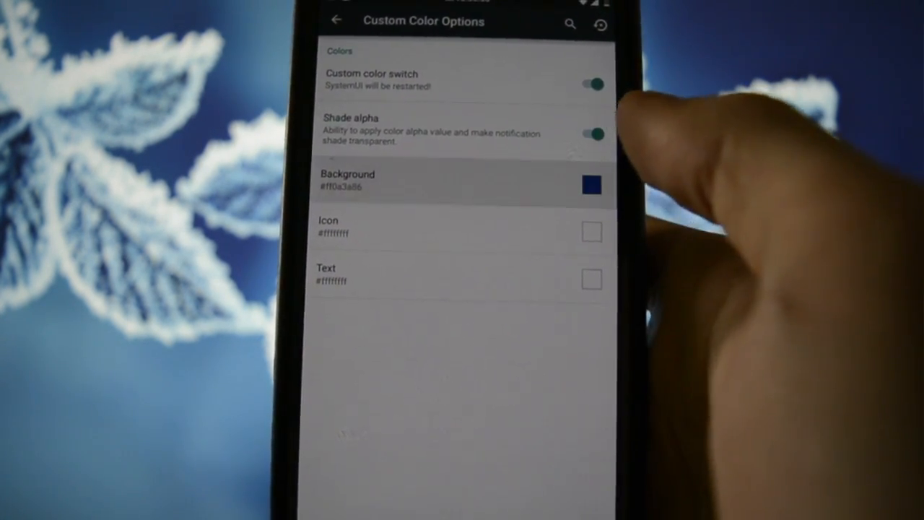
left_click(592, 185)
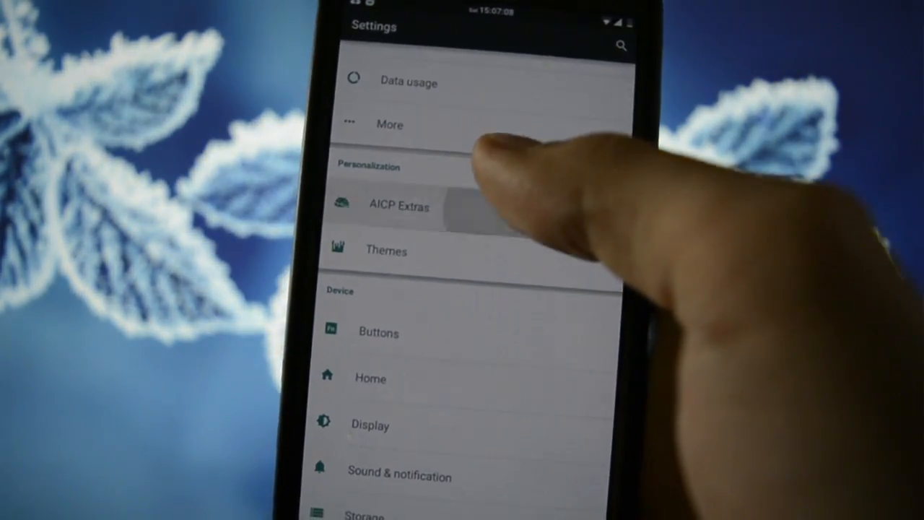
left_click(399, 208)
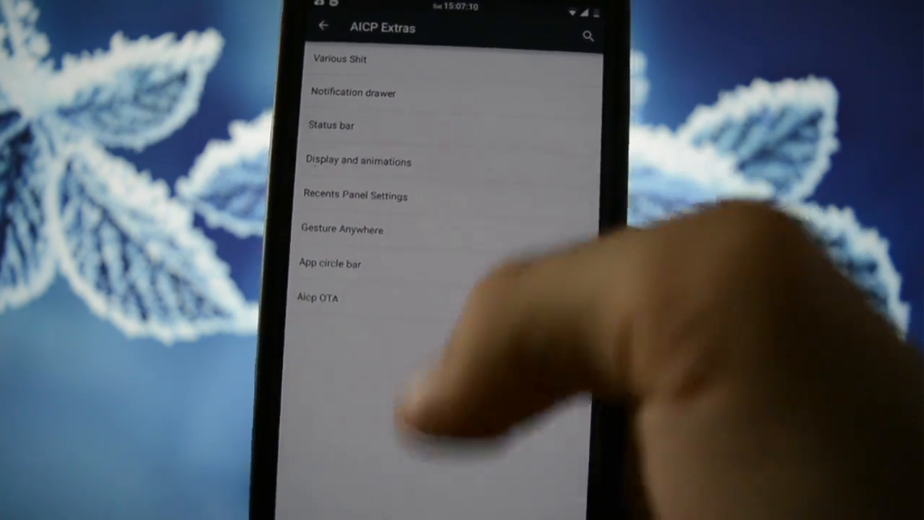